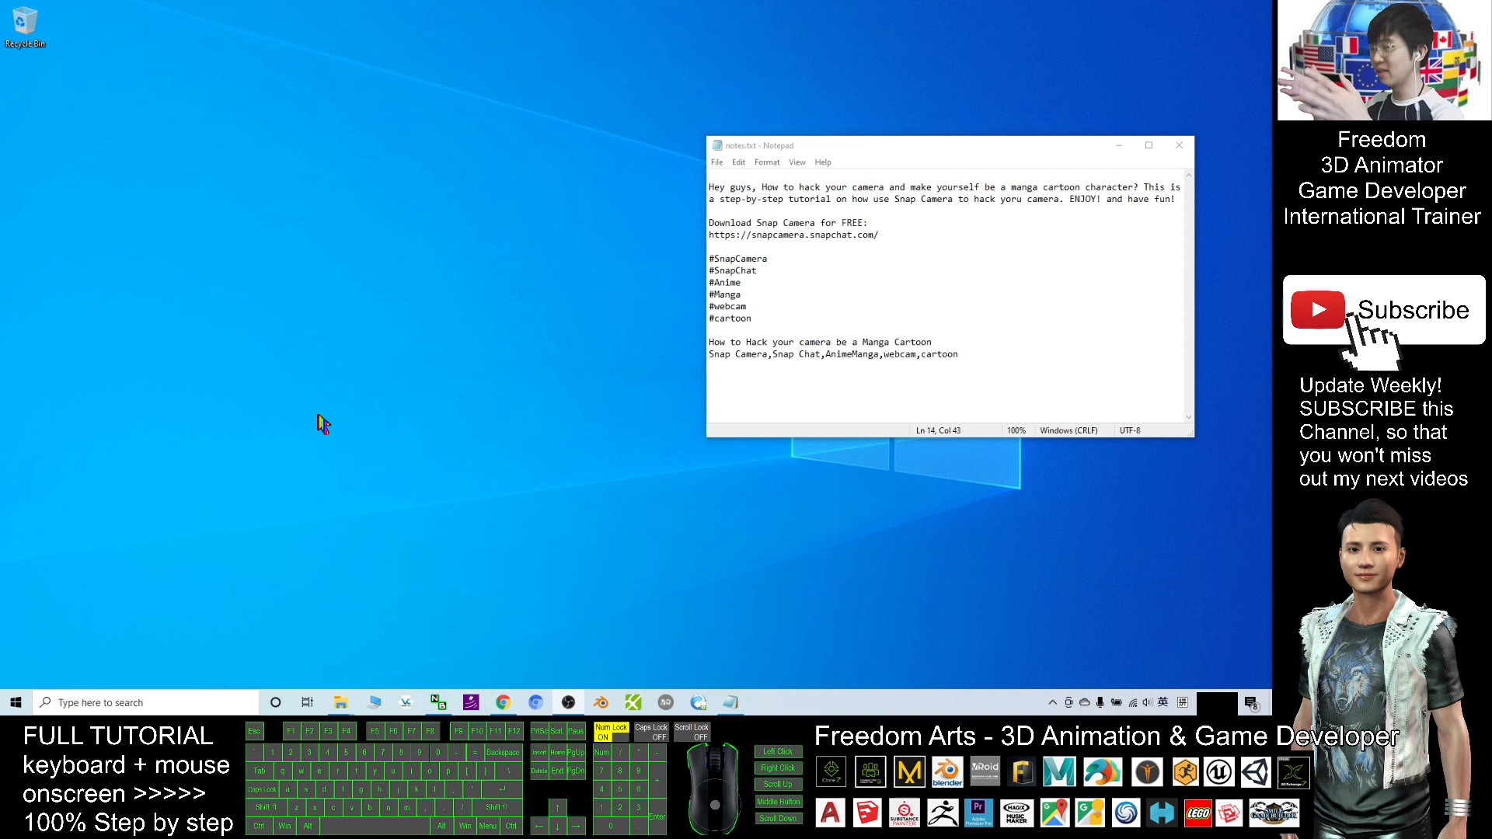
mouse_move(264, 362)
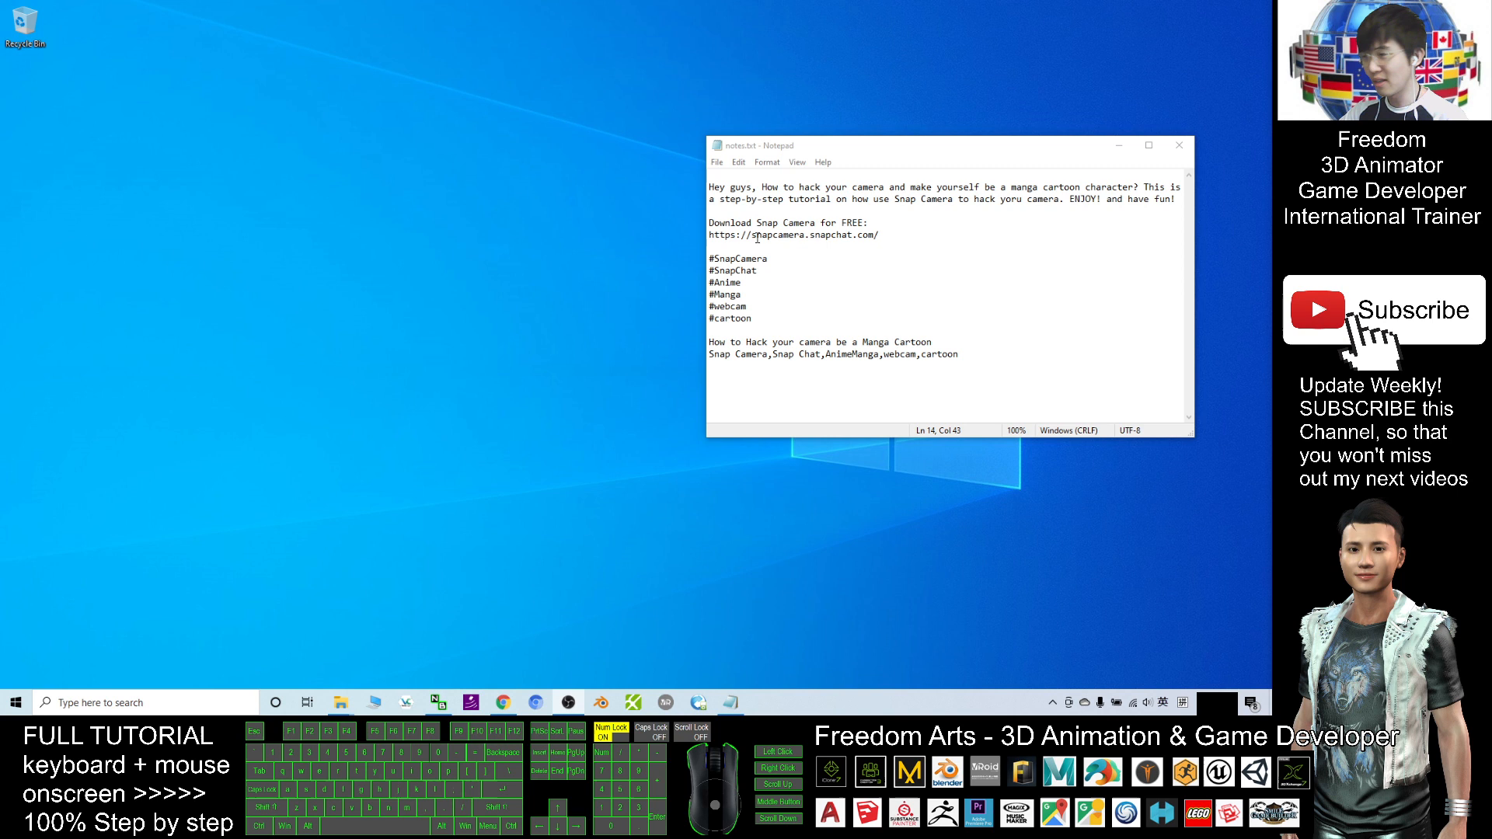
- Select the Snap Camera download address line in the tutorial notes
left_click(758, 223)
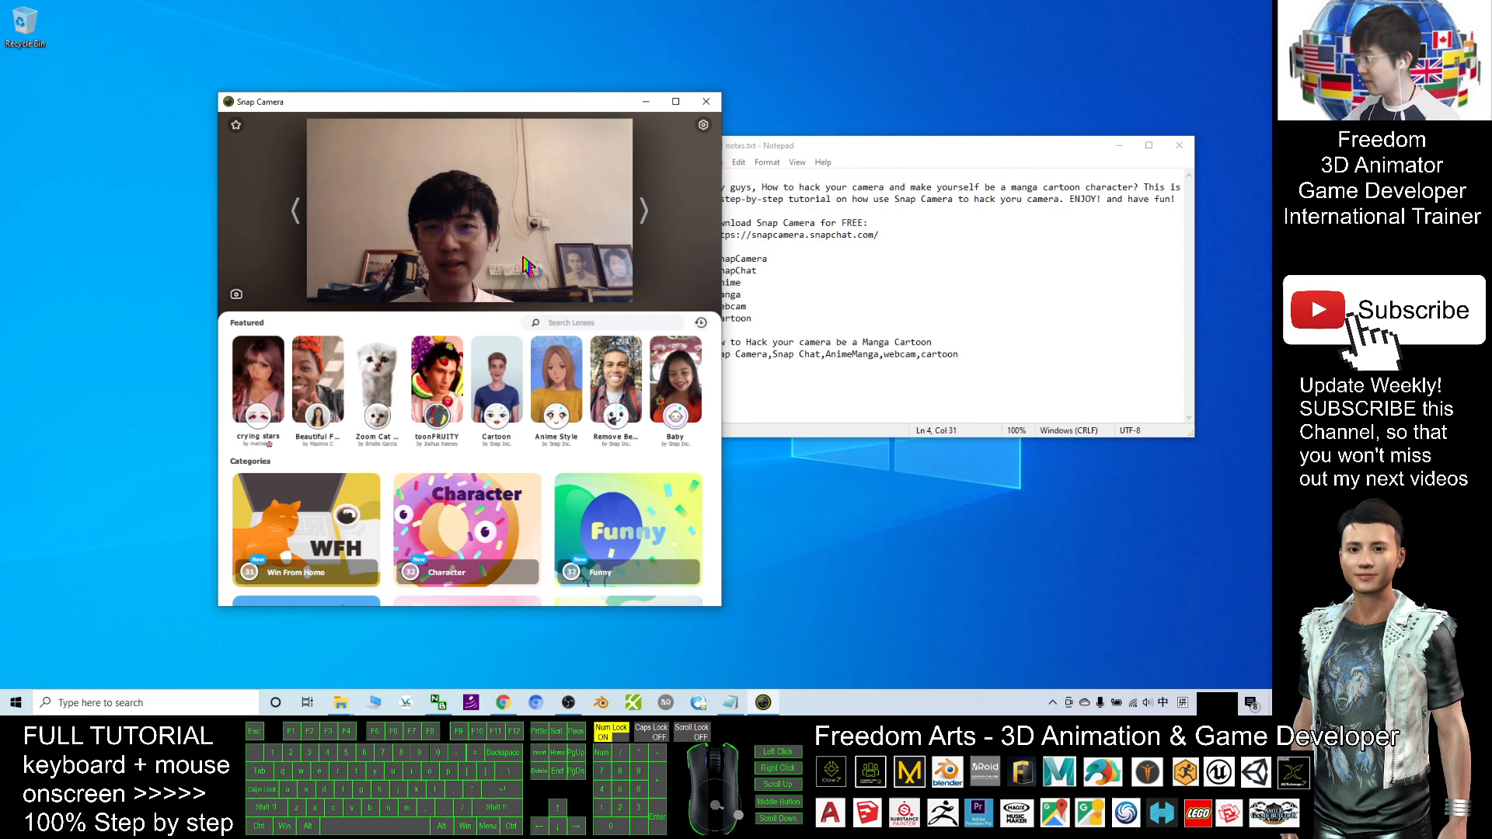
- Choose USB2.0 HD UVC WebCam as the camera source in Snap Camera Settings
left_click(703, 125)
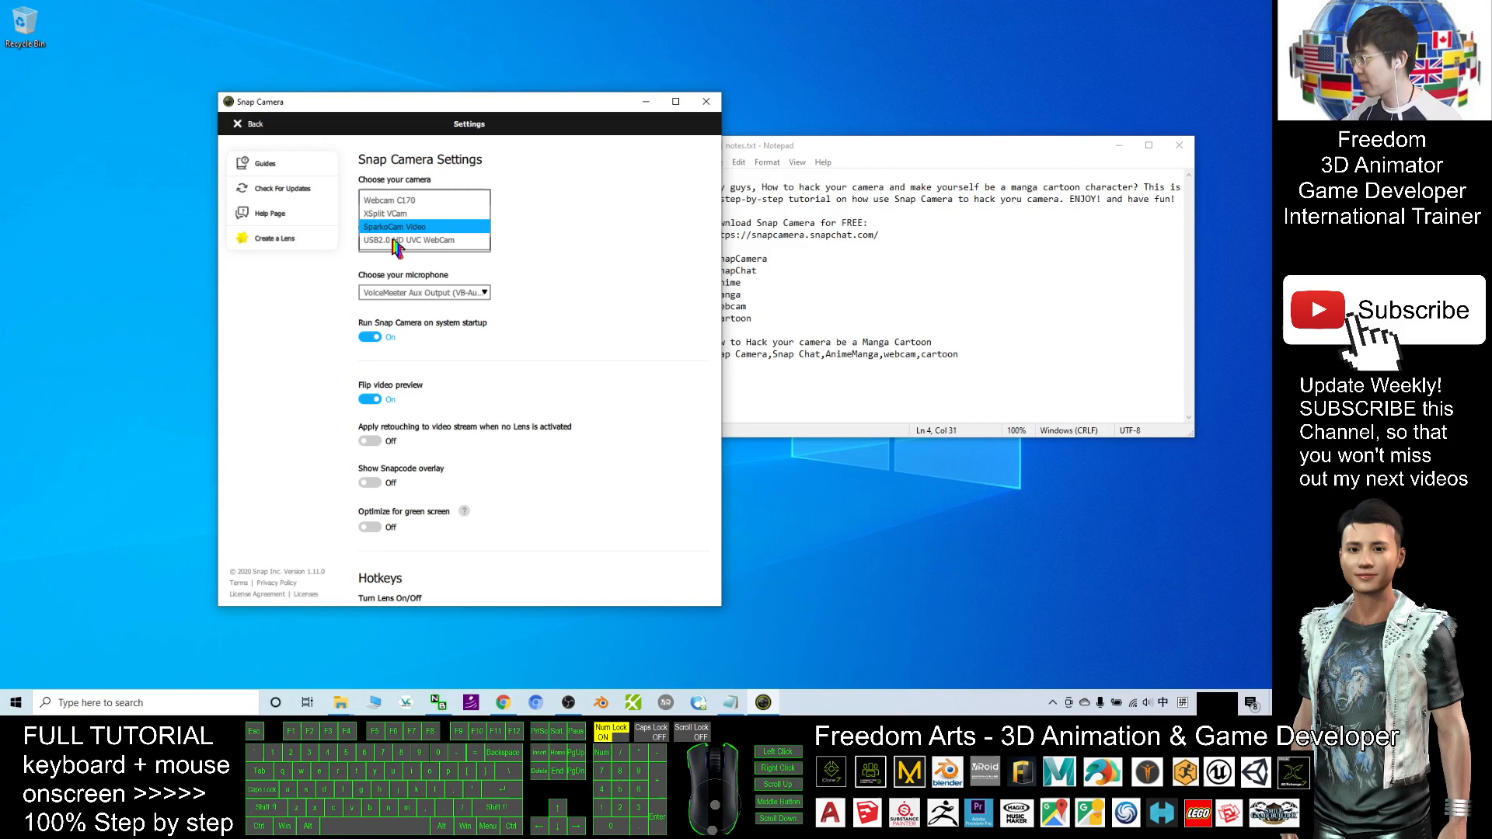
left_click(390, 200)
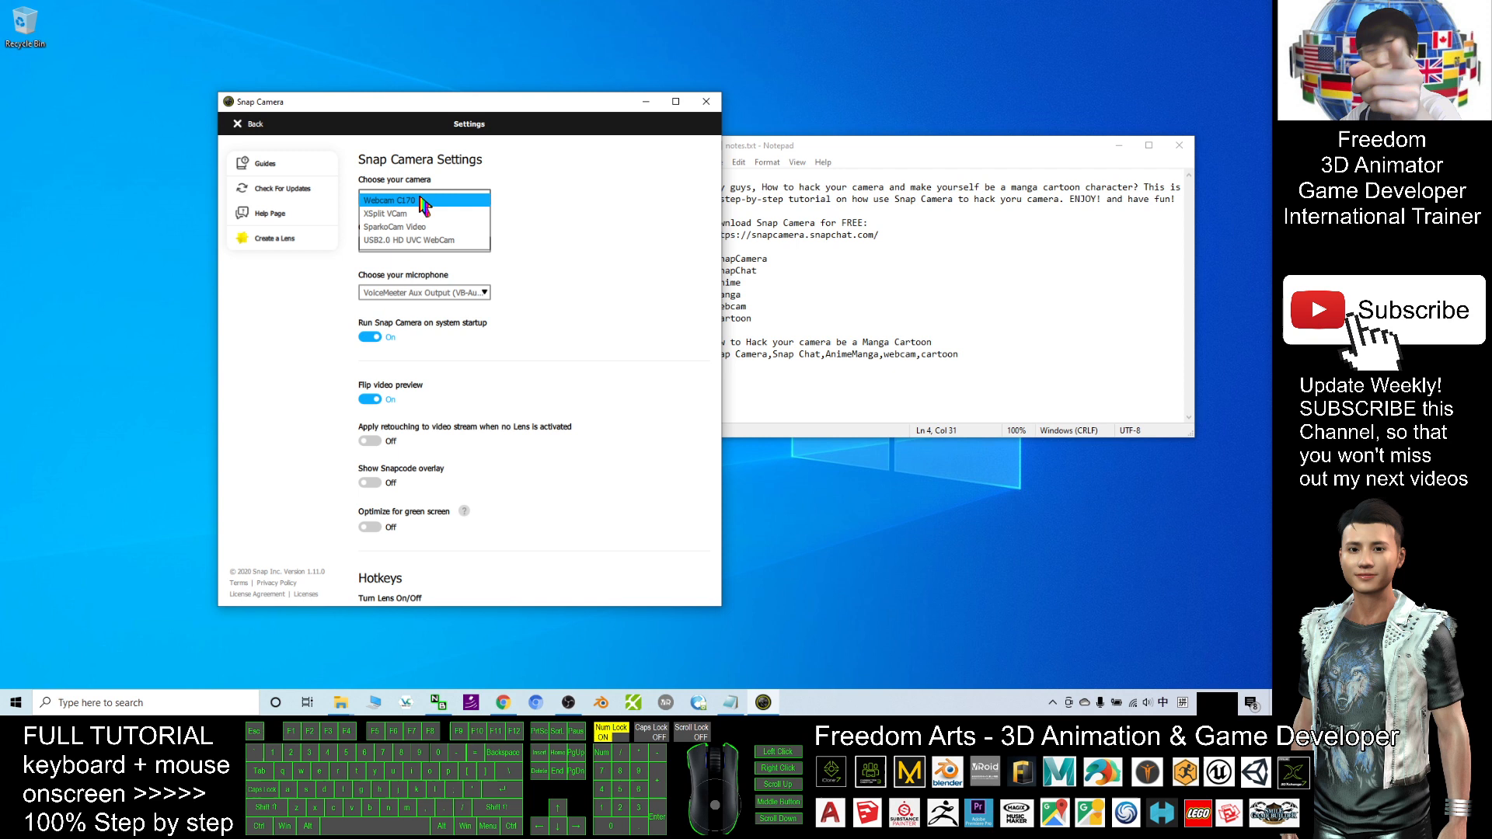
left_click(424, 238)
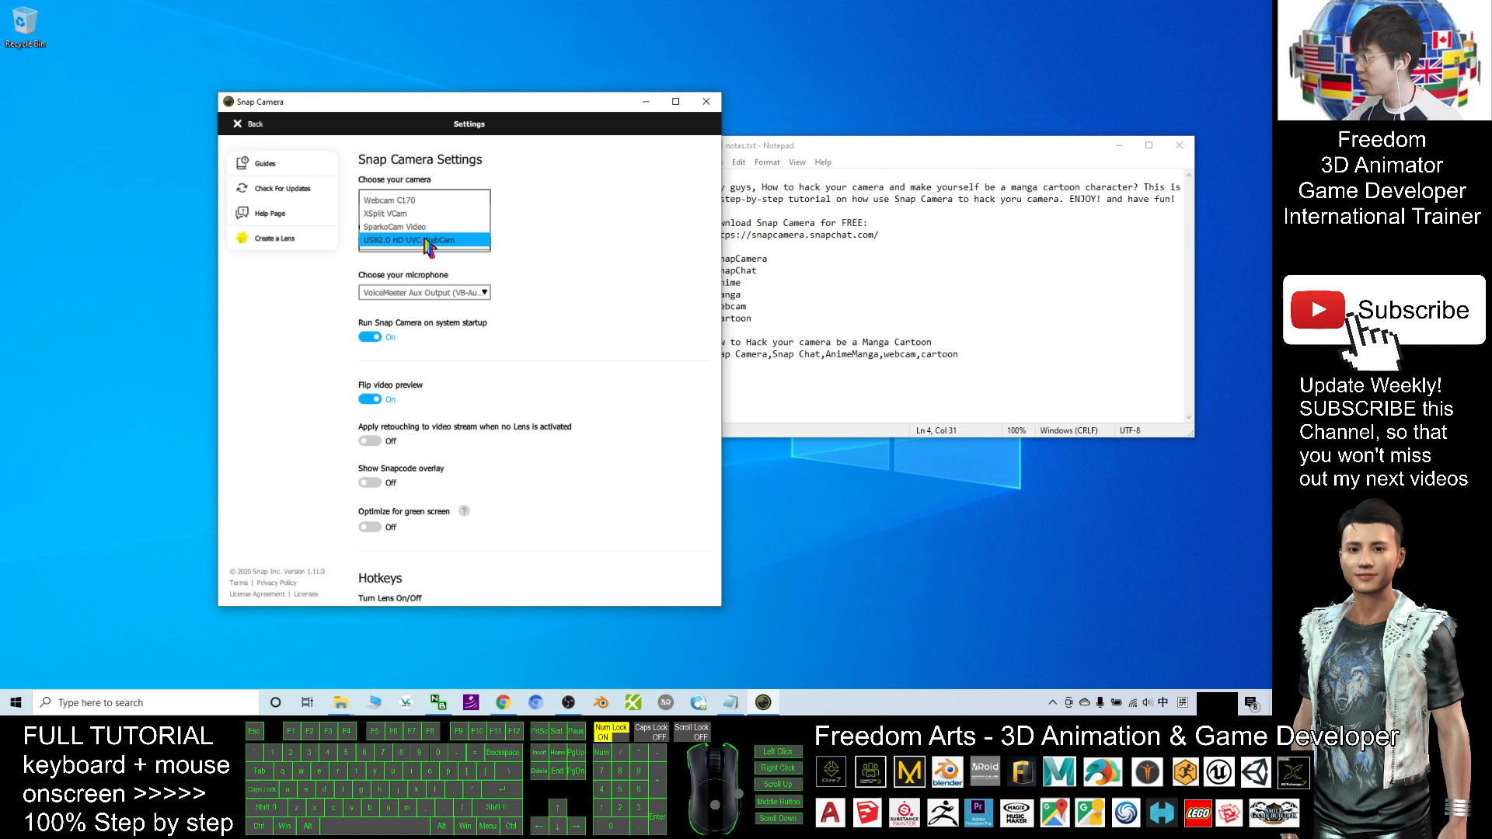
left_click(423, 239)
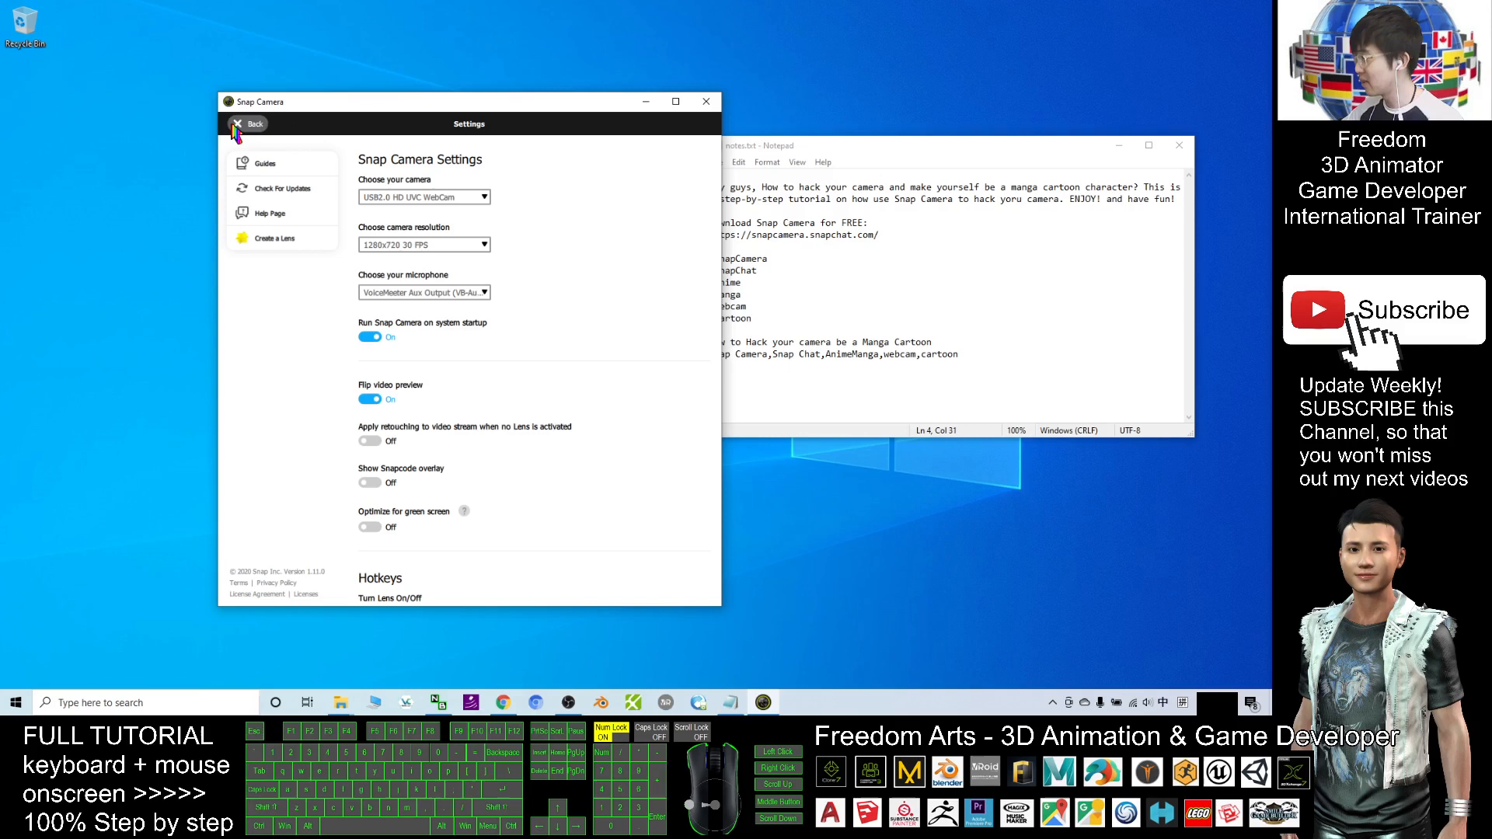
- Back in the lens gallery, apply the Cartoon lens, then the Anime Style lens
left_click(253, 124)
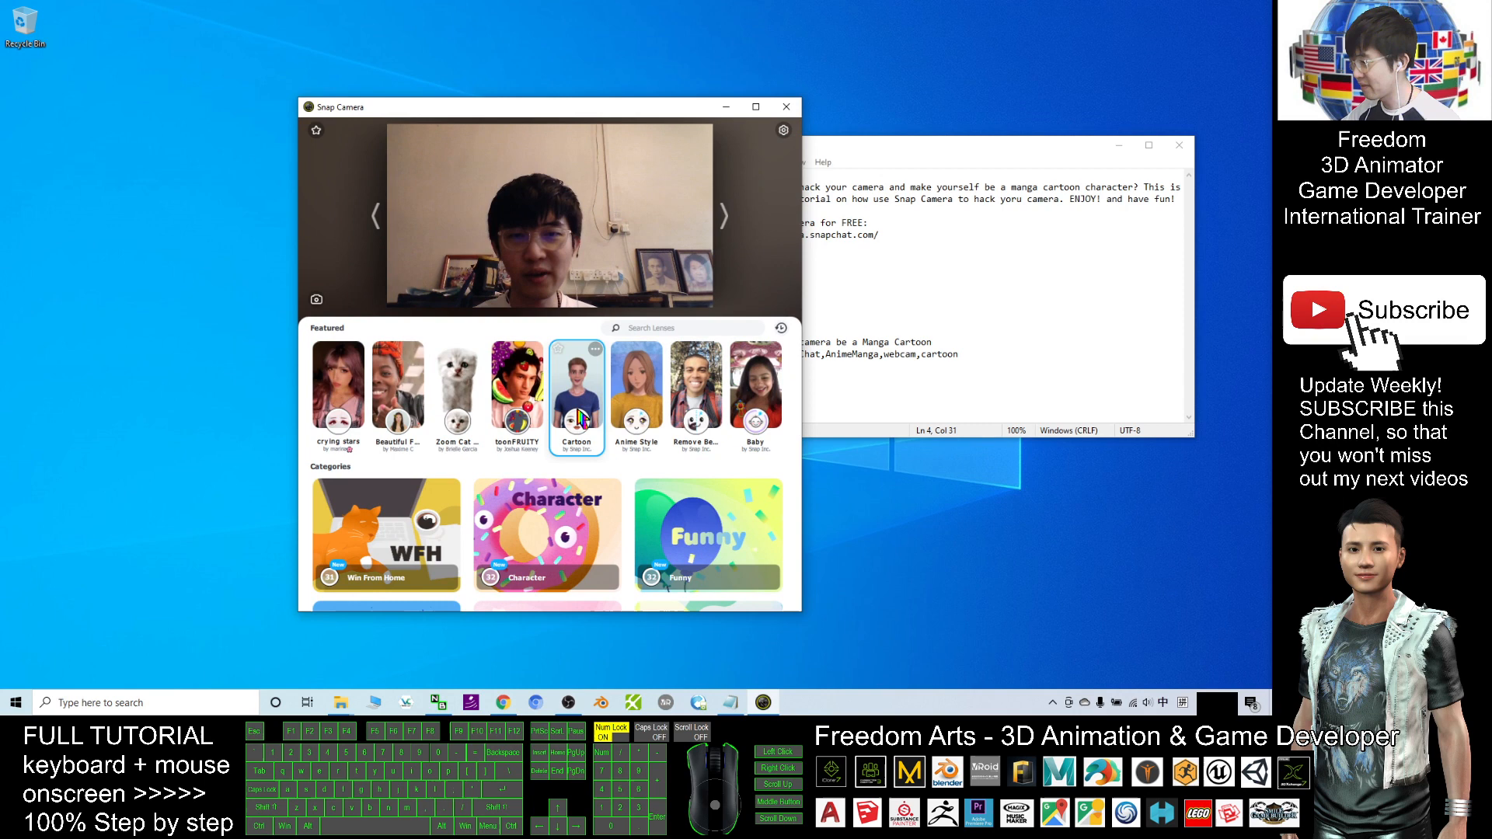
left_click(635, 389)
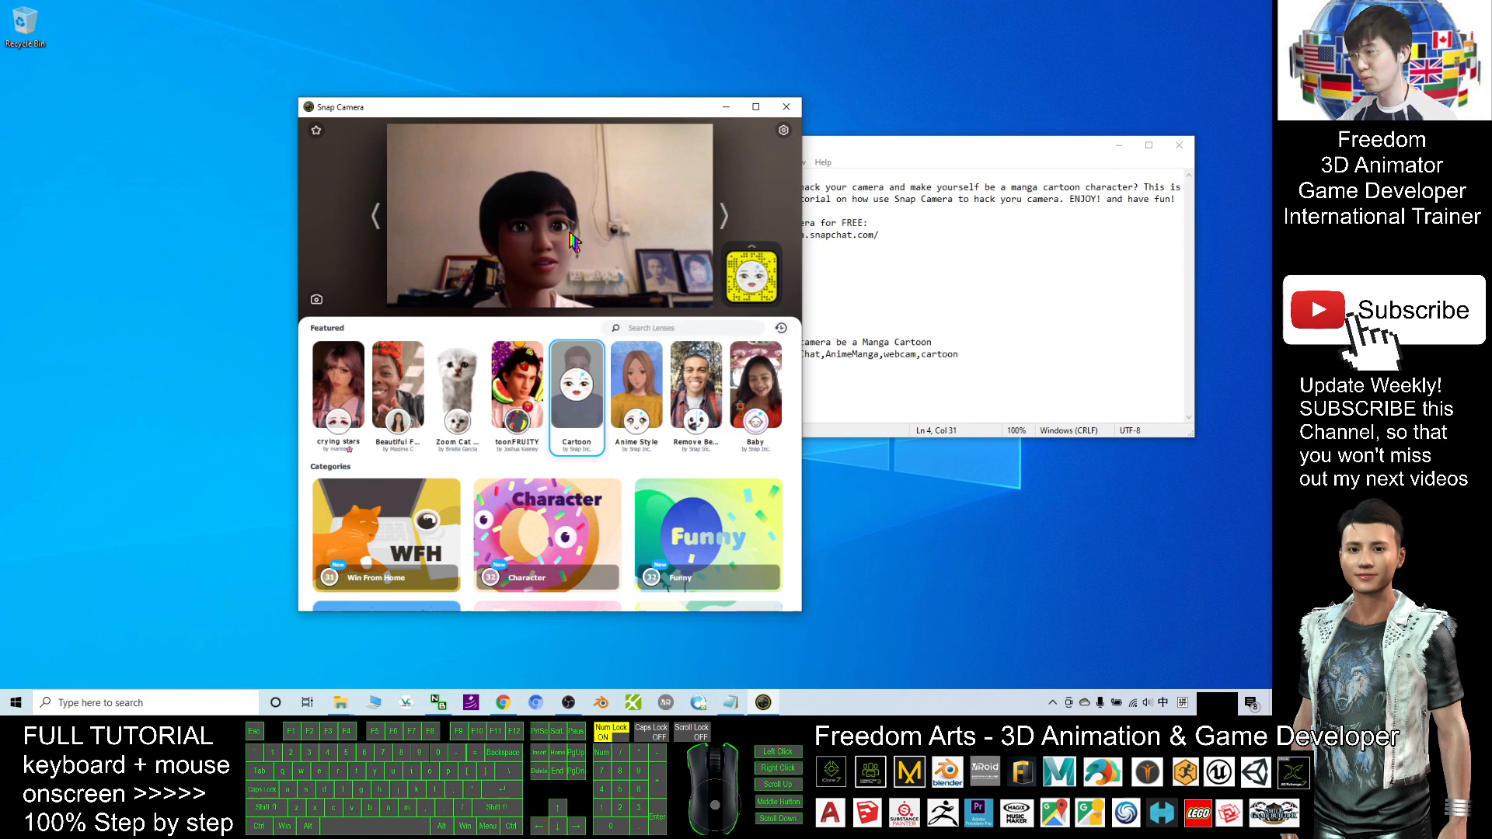
left_click(636, 387)
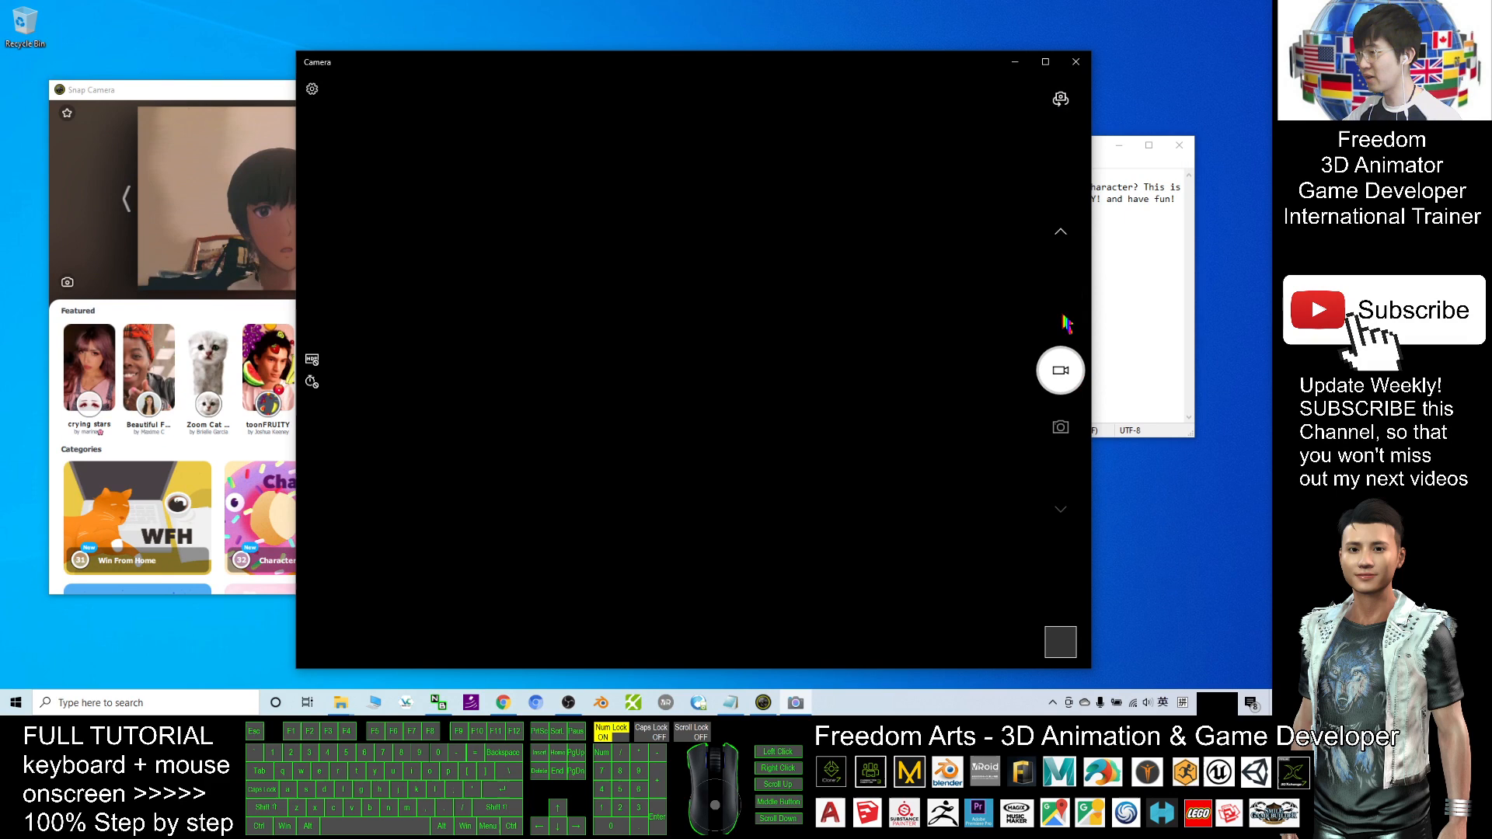
- Record a few seconds of the Snap Camera anime feed and open the clip
left_click(1059, 370)
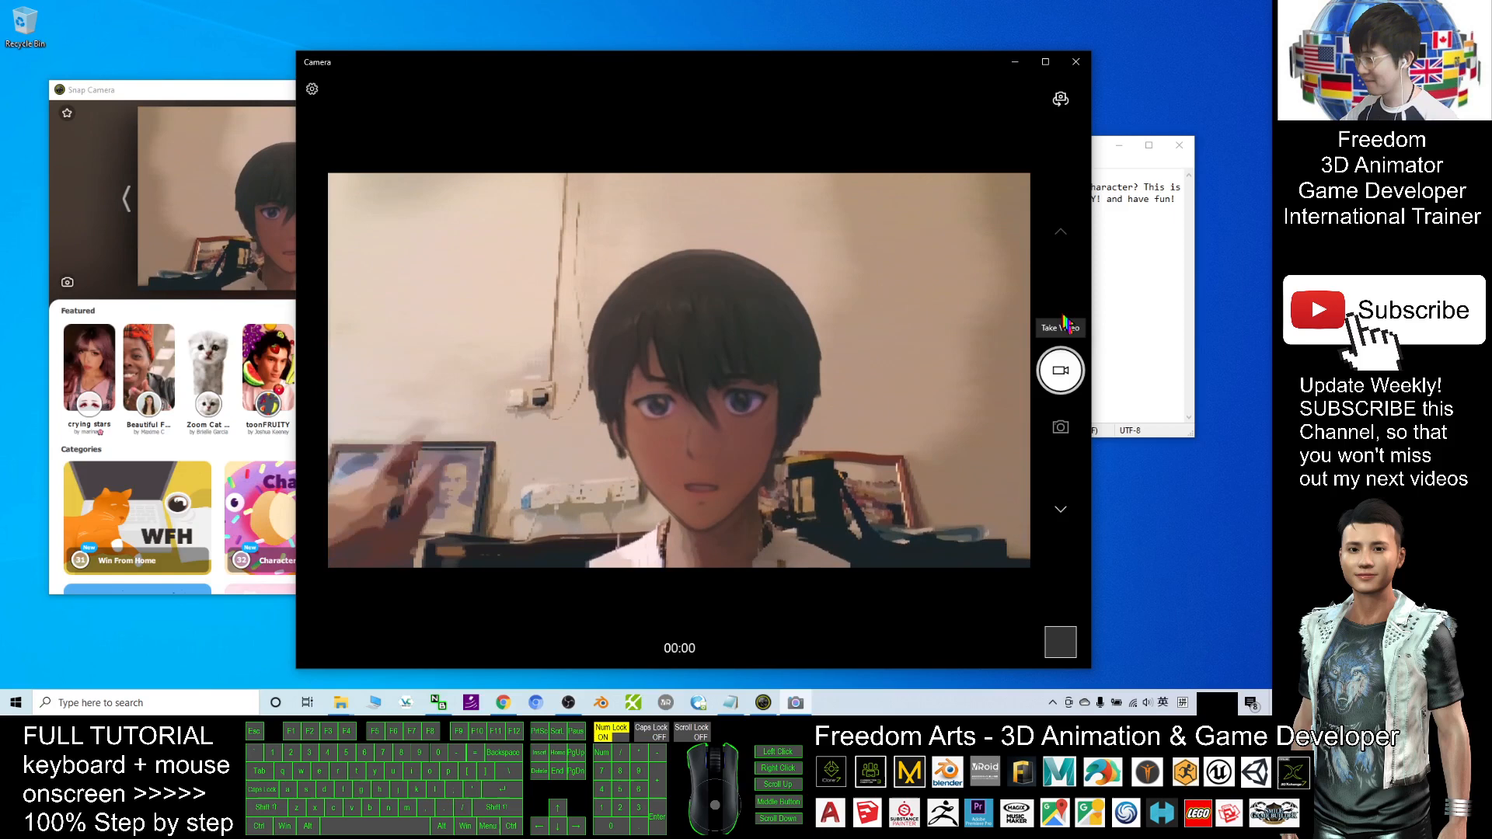
left_click(1060, 370)
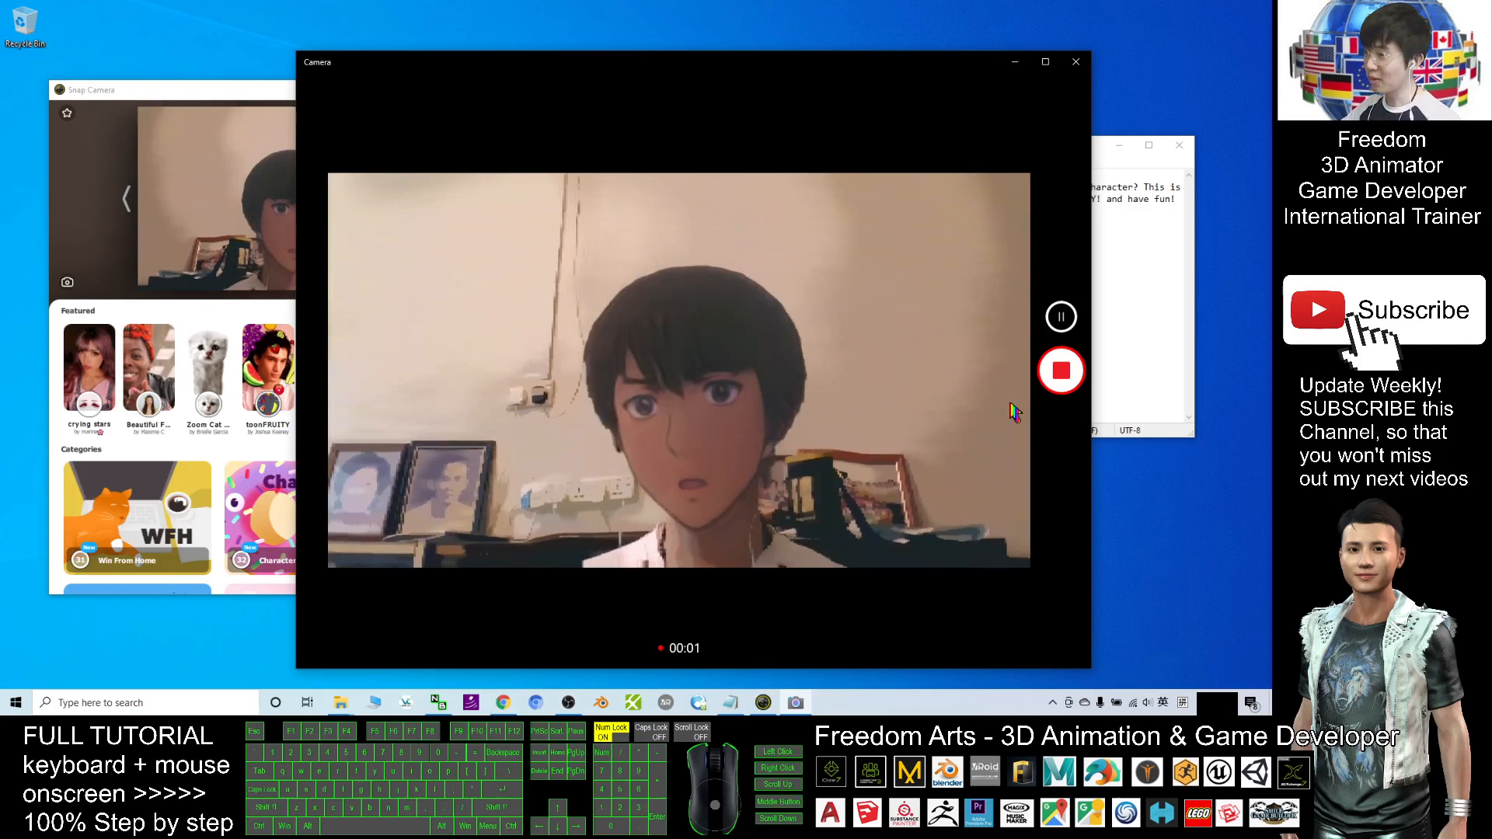
left_click(1060, 371)
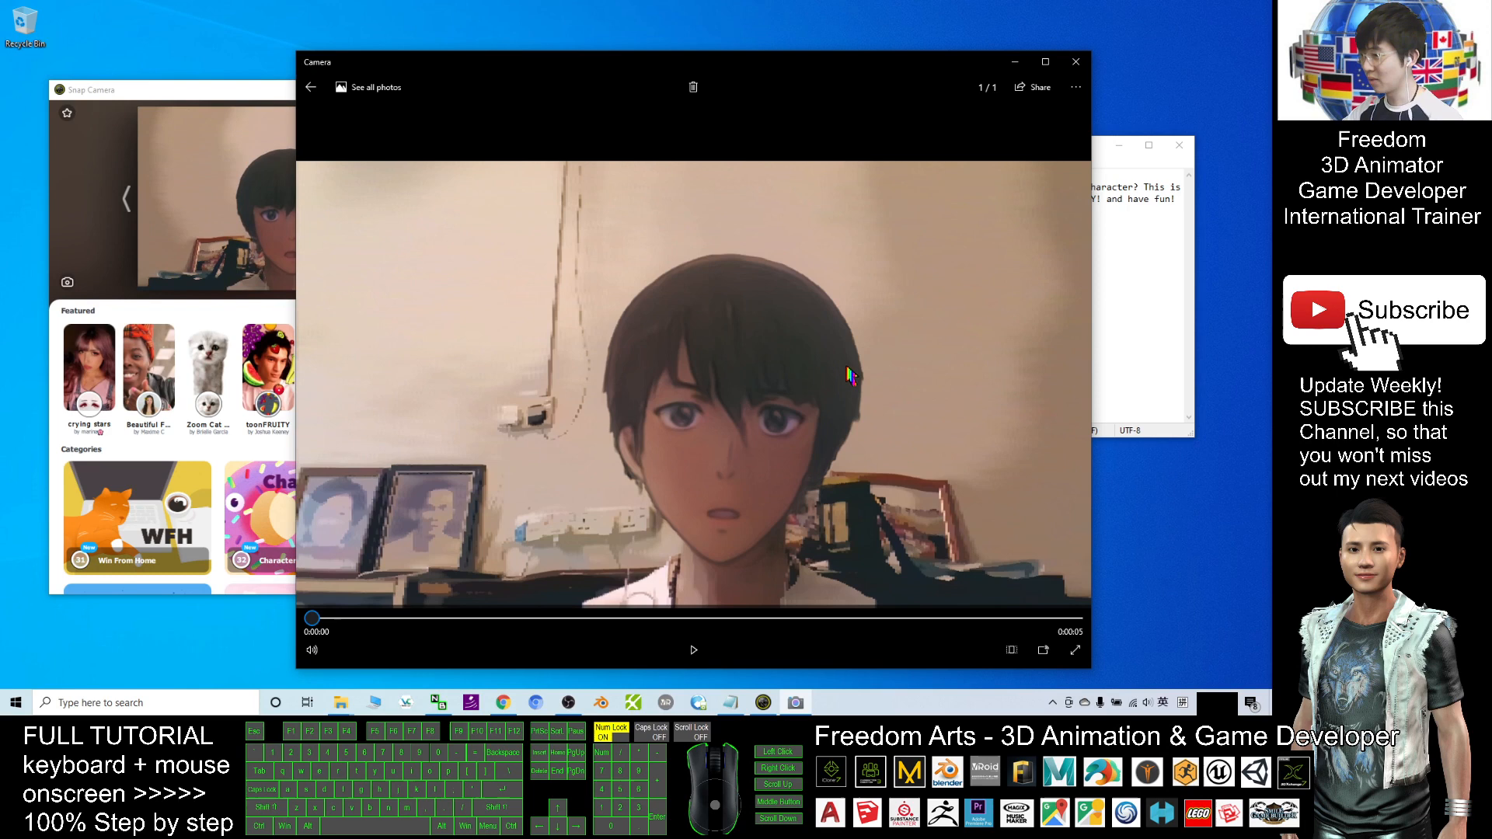
left_click(692, 650)
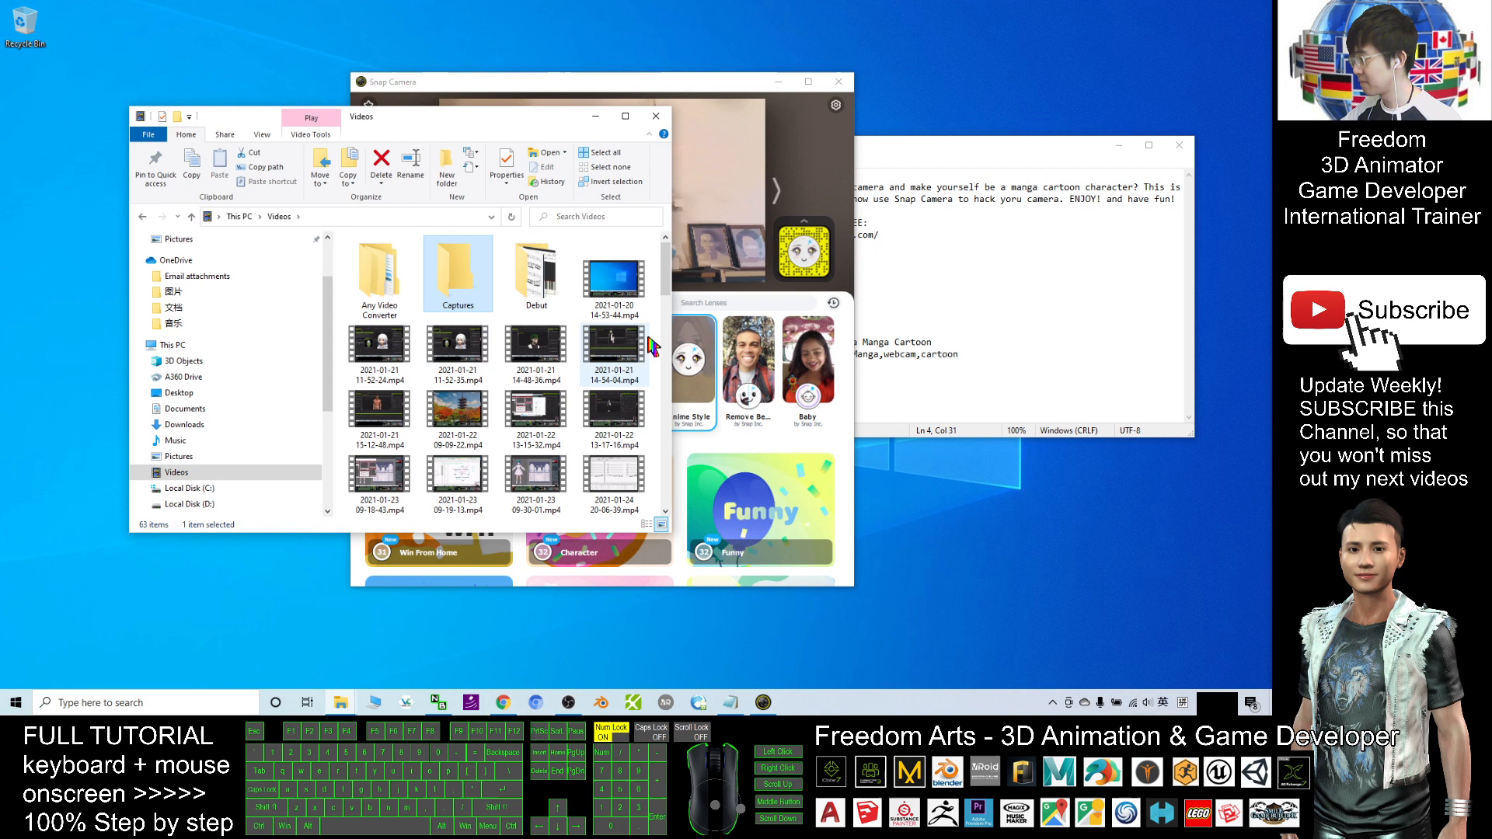
- Scroll through the Videos folder looking for the recorded clip
scroll("down", 3)
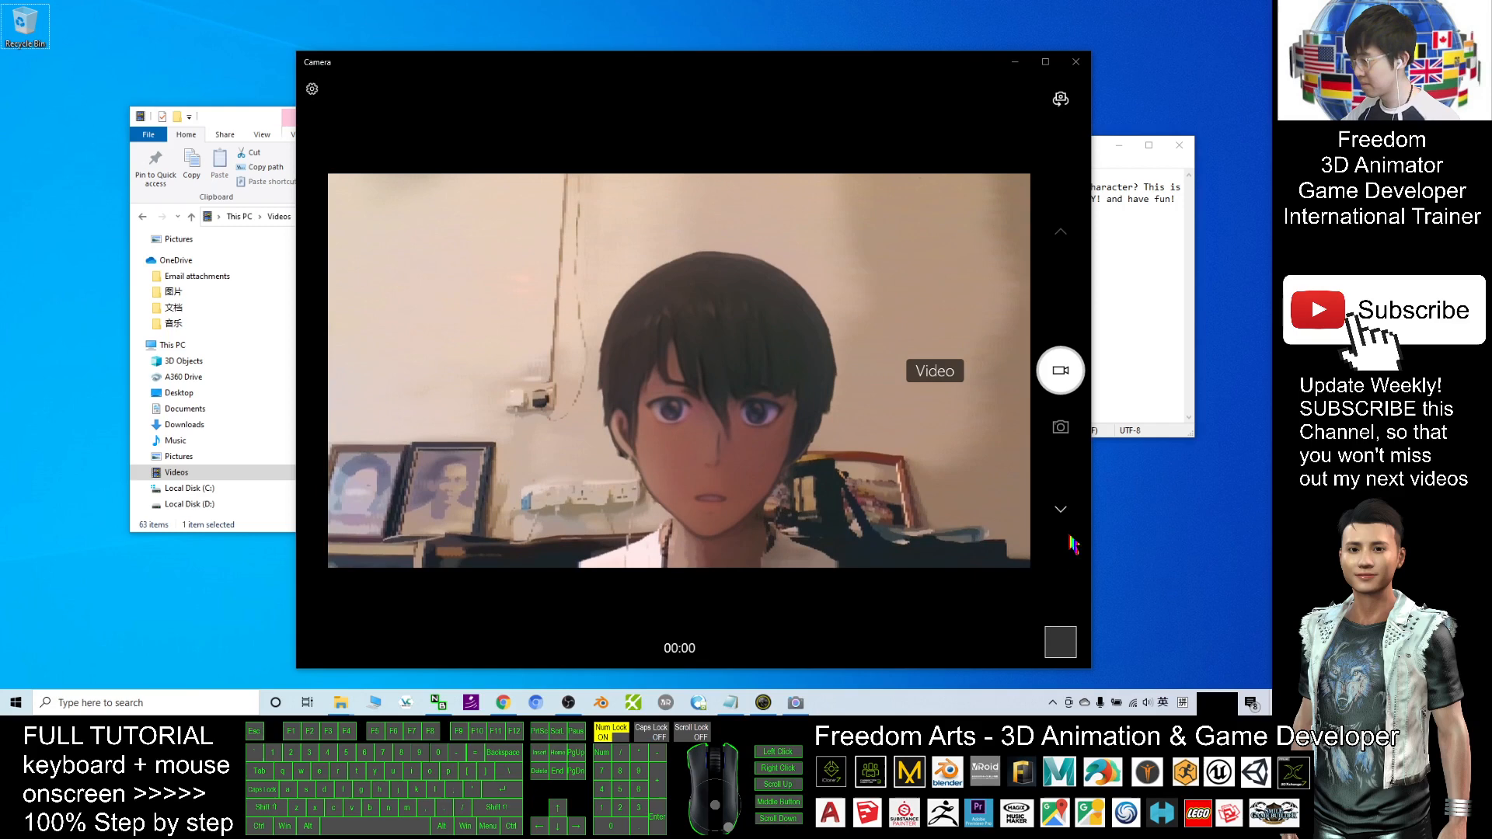
- Review the Windows Camera settings, confirming video quality of 720p 30fps
left_click(311, 89)
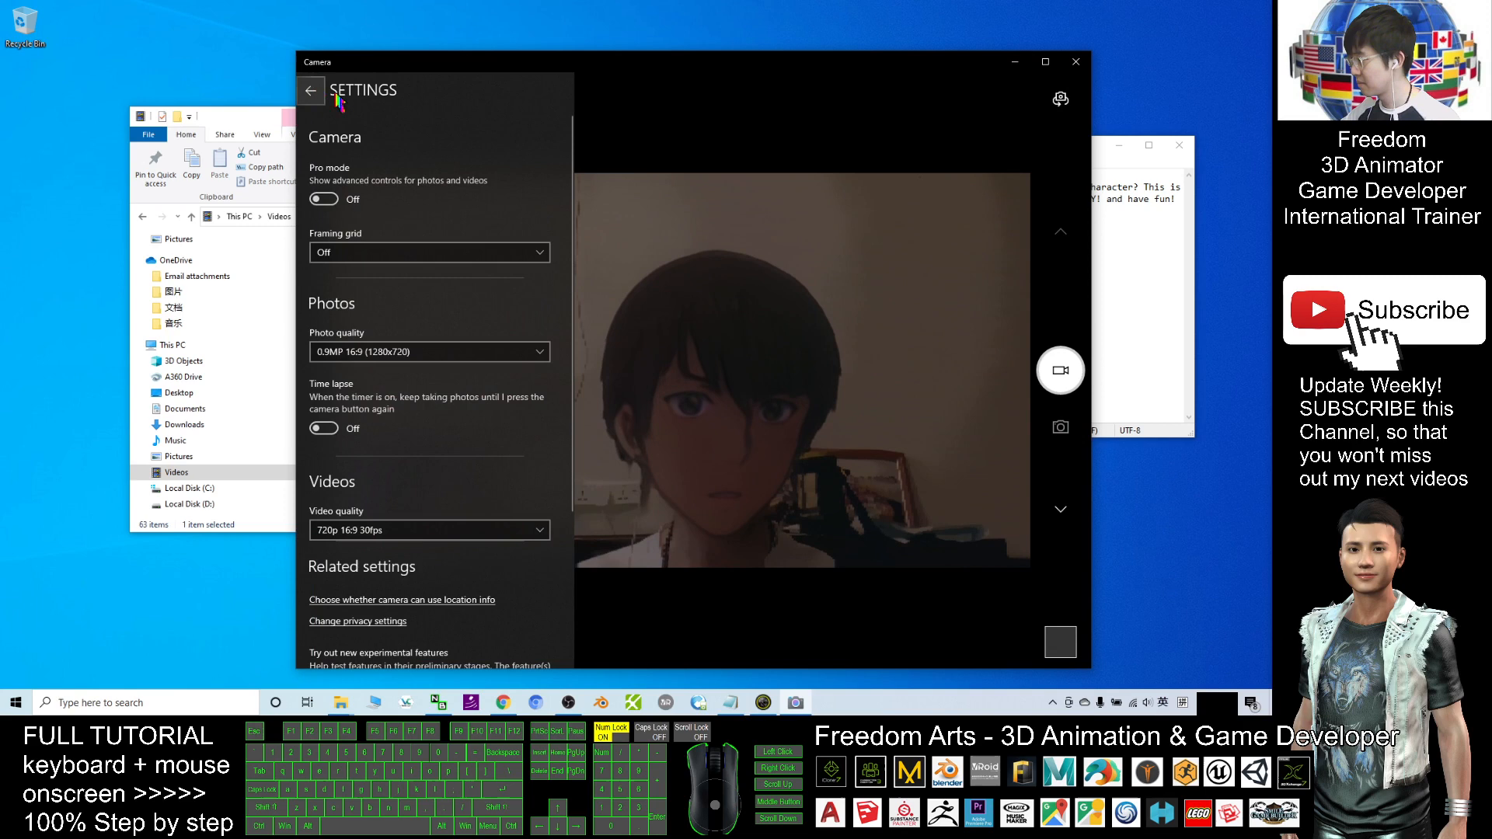
left_click(311, 88)
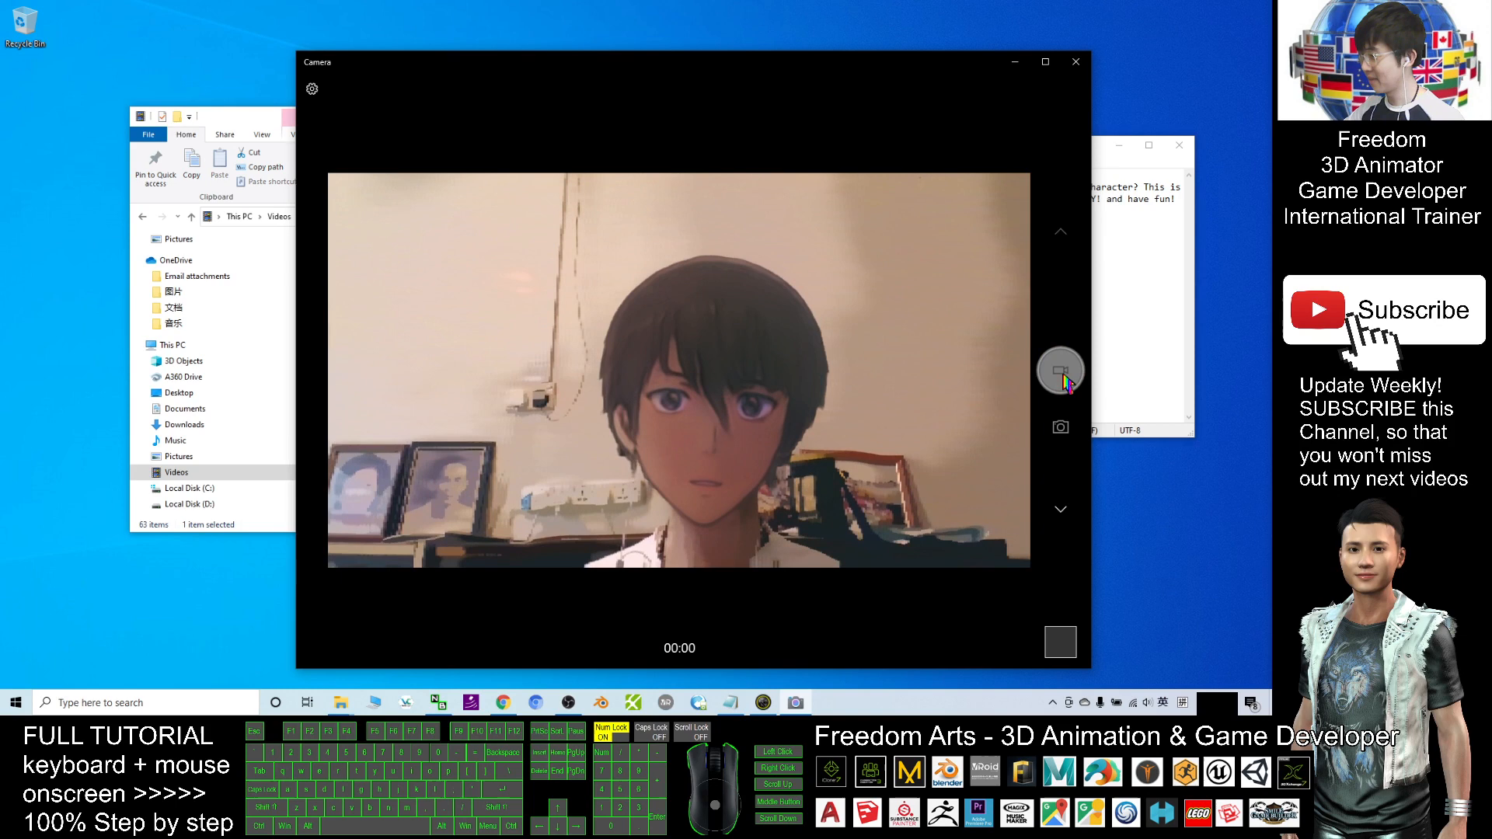
left_click(310, 88)
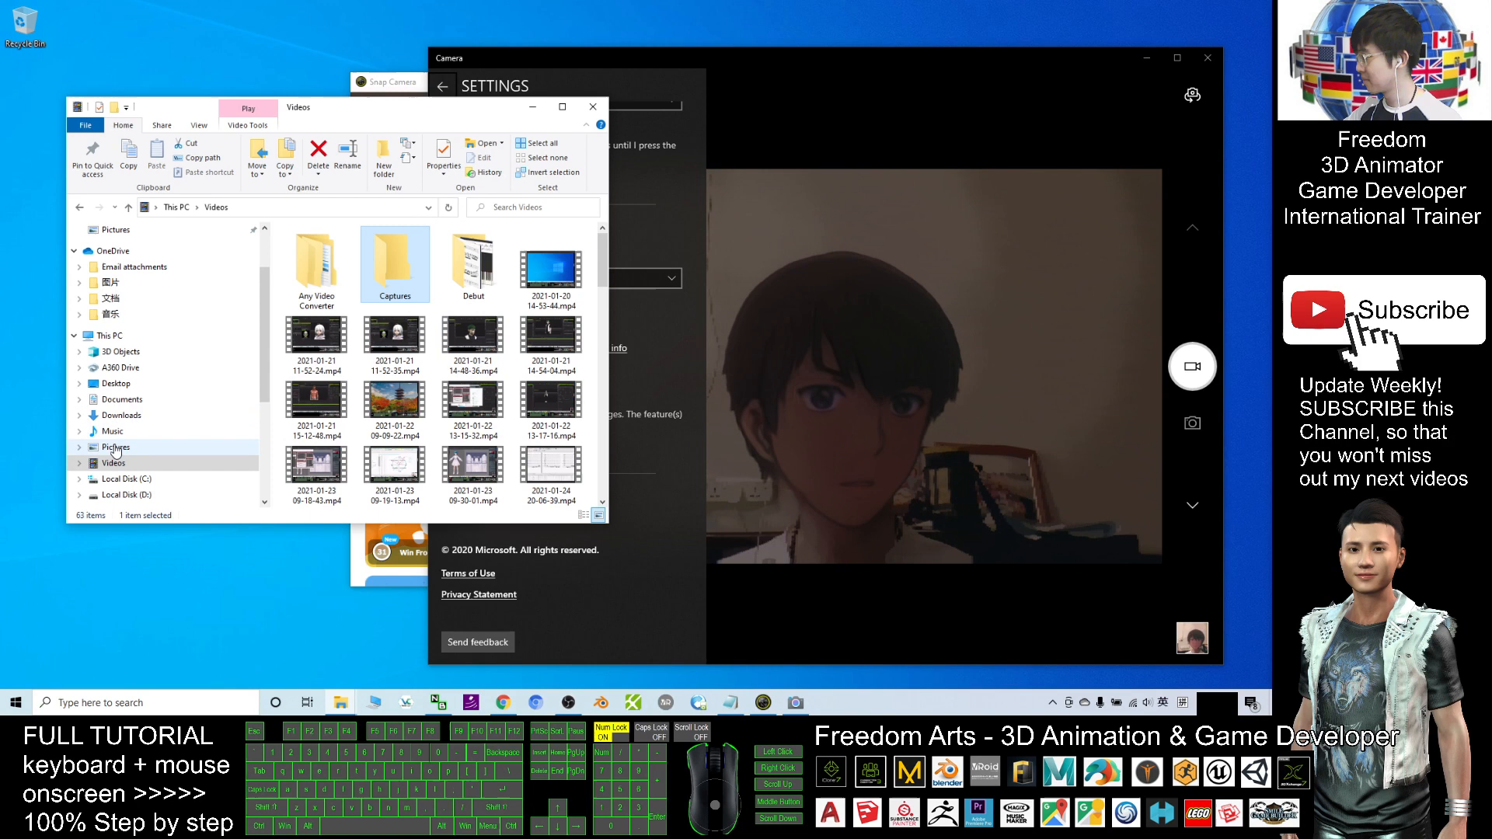
- Find the two WIN_ clips in Pictures > Camera Roll and remove the anime lens
scroll("down", 3)
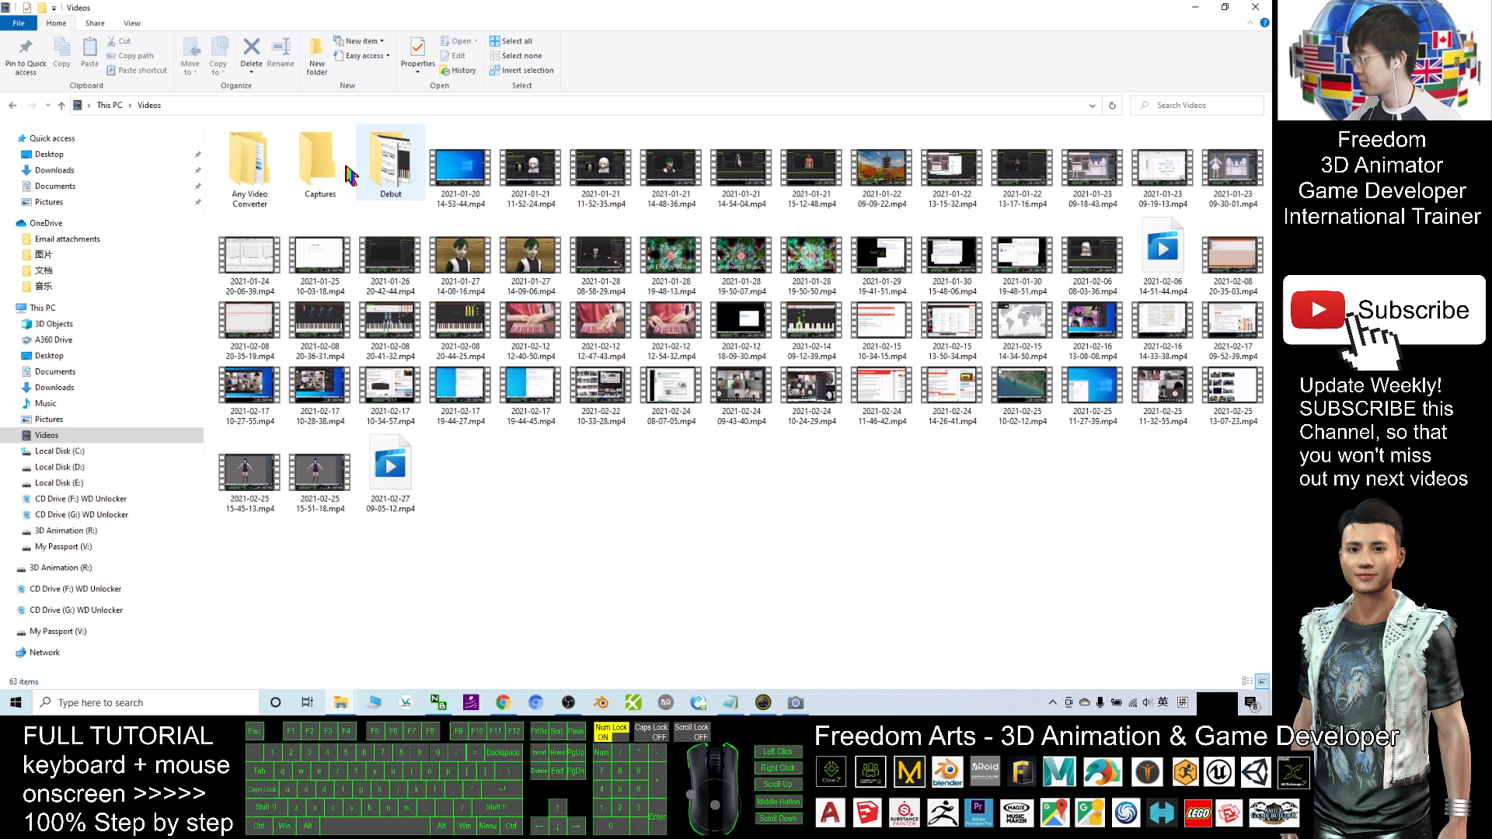
left_click(54, 371)
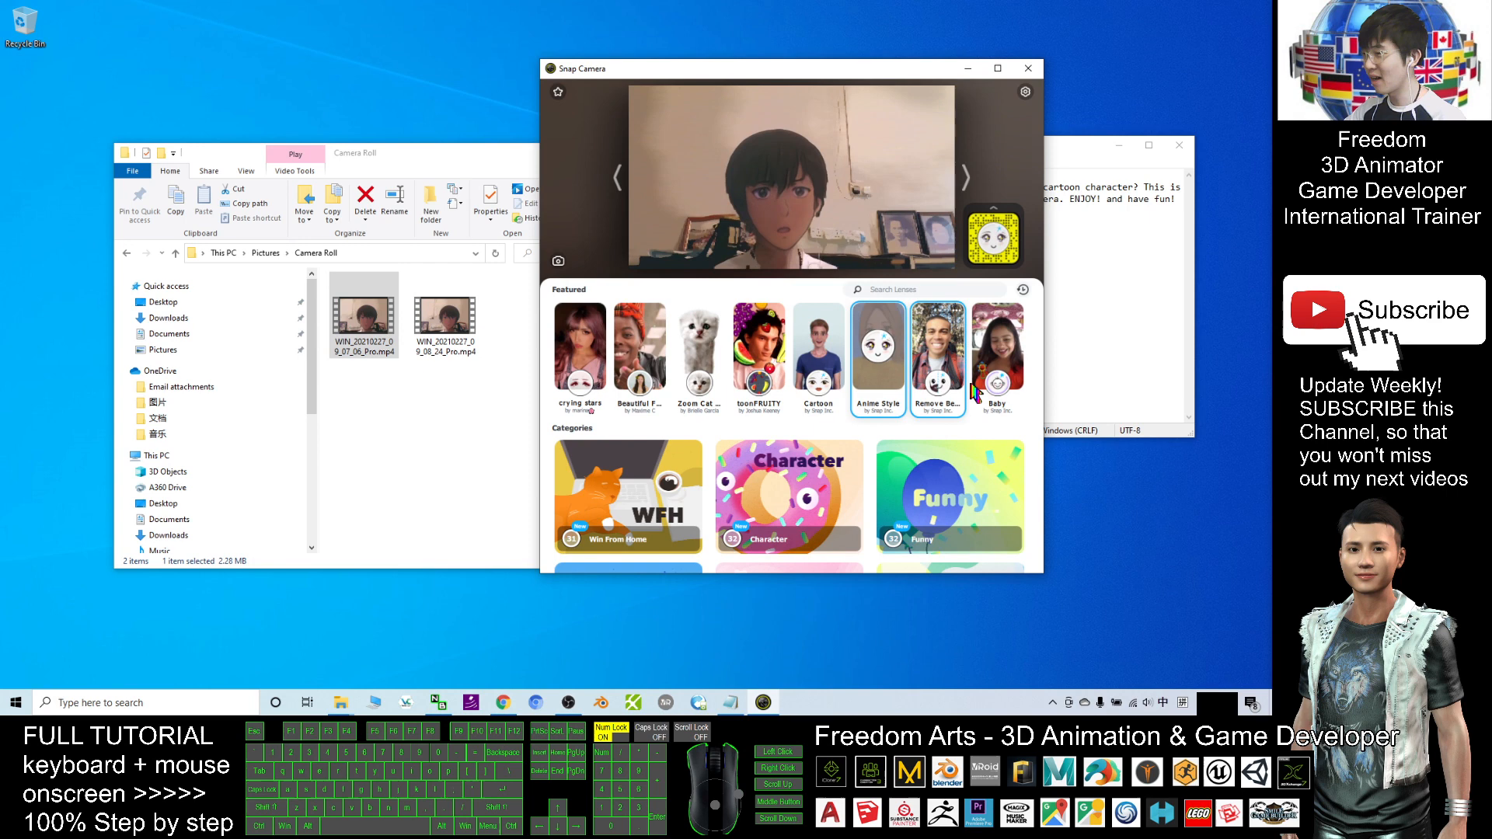
left_click(996, 352)
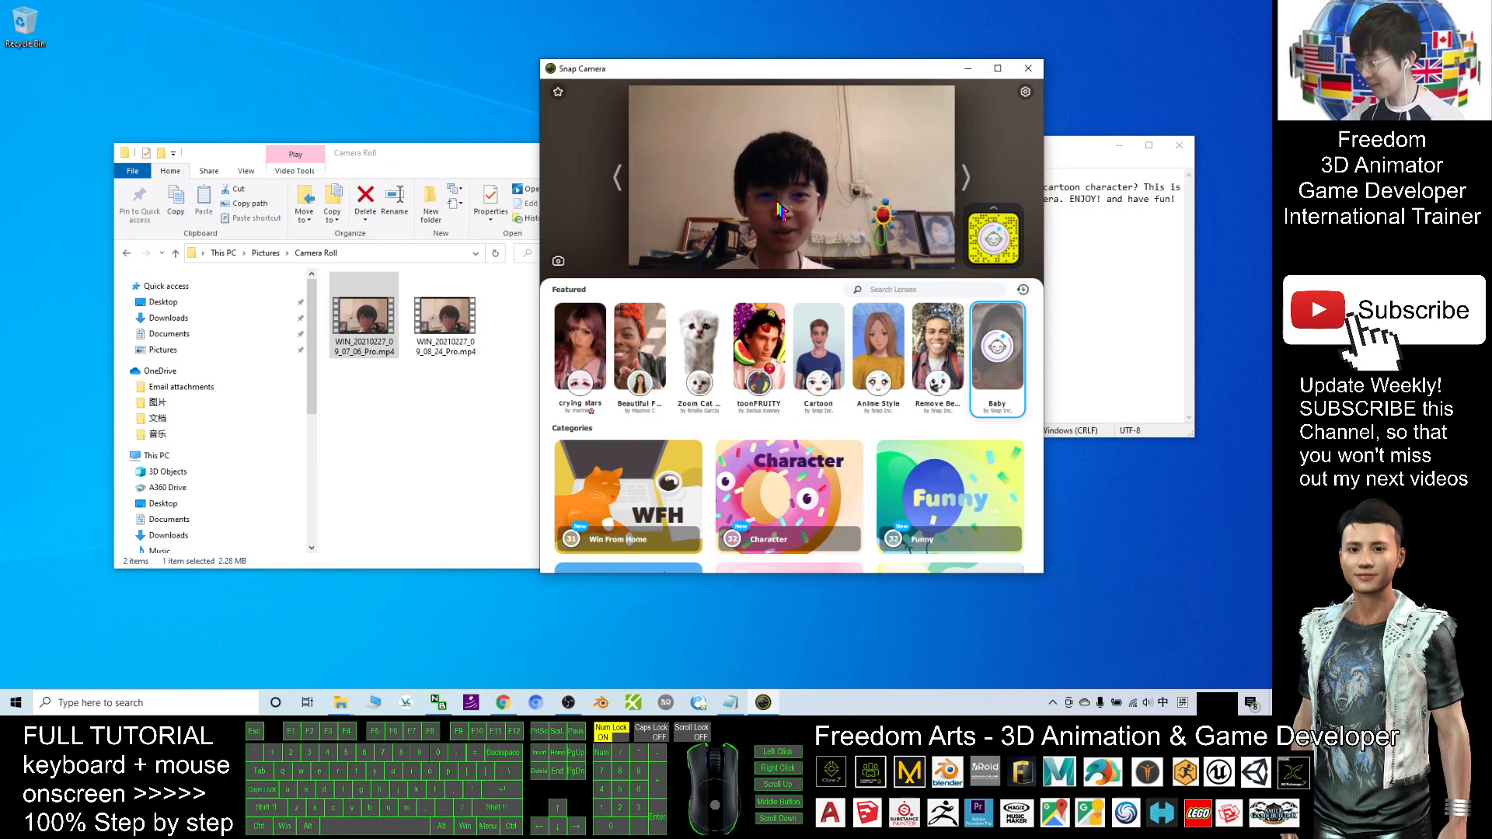